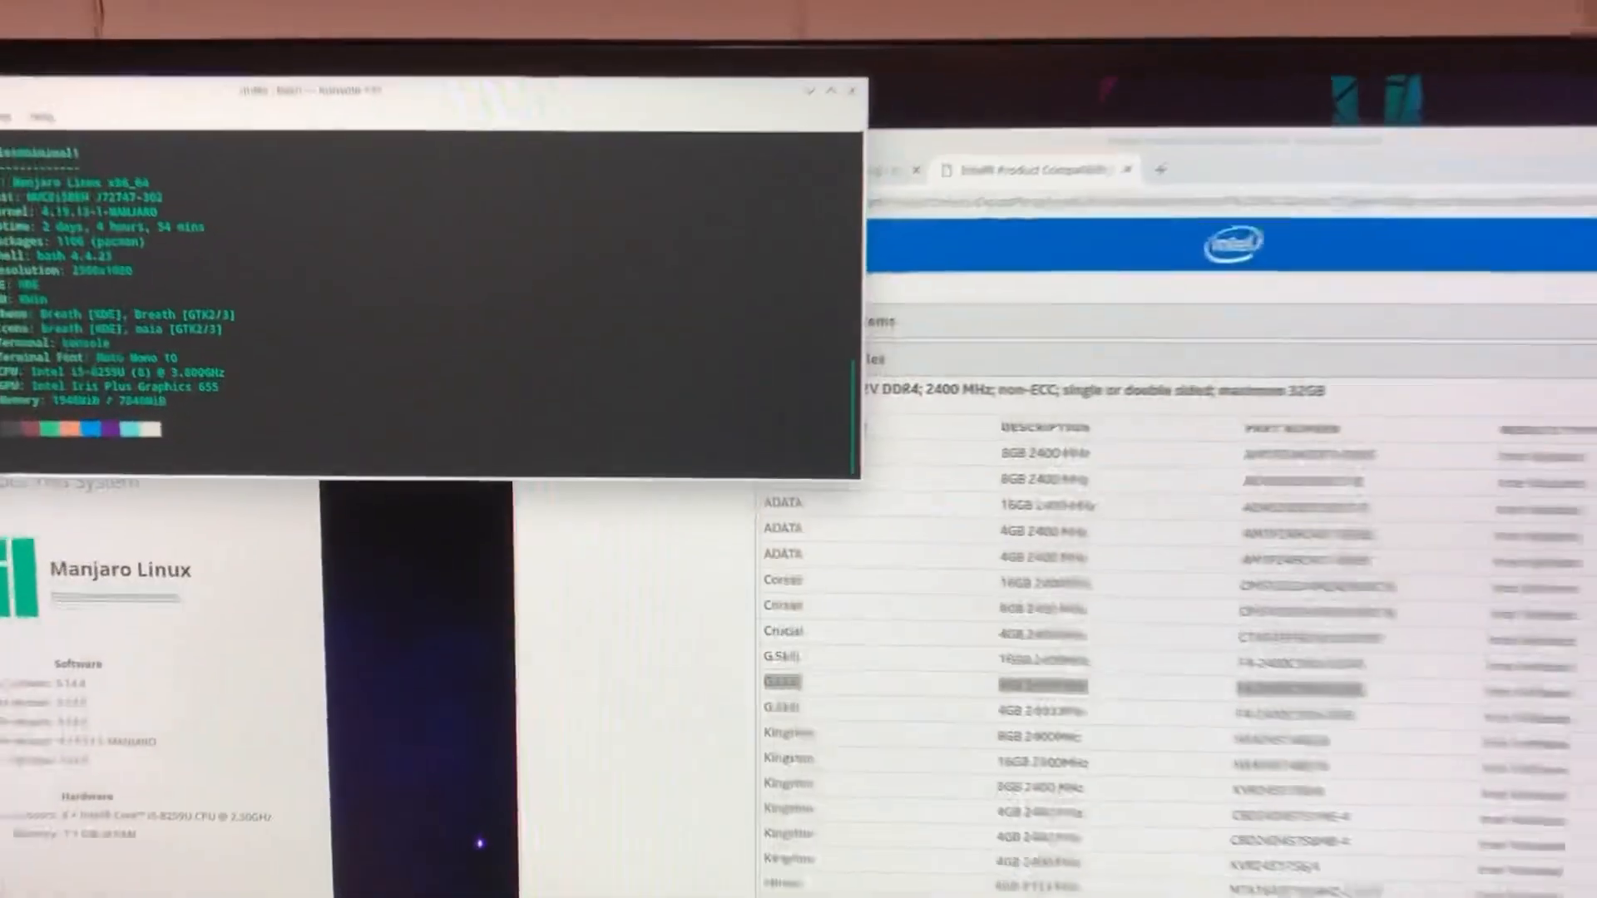
Preview the Neo Forza 4GB DDR4-2400 SO-DIMM in Google Images results.
left_click(896, 83)
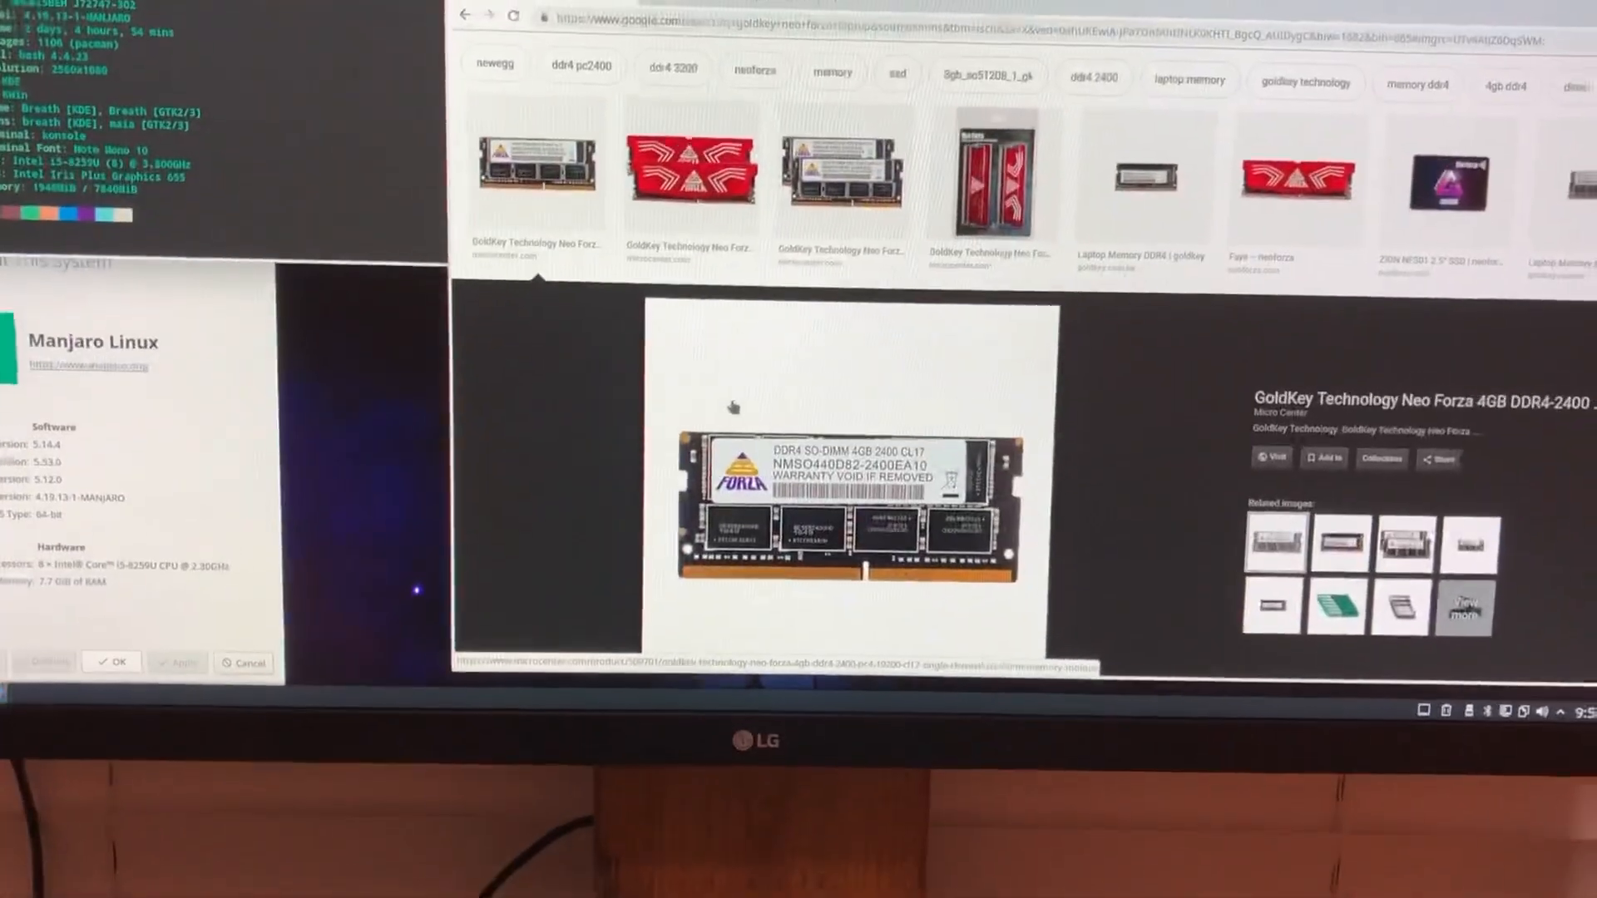
Scroll Intel's validated memory list to the G.Skill 8GB 2400 MHz F4-2400C16D-16GRS row.
scroll("down", 3)
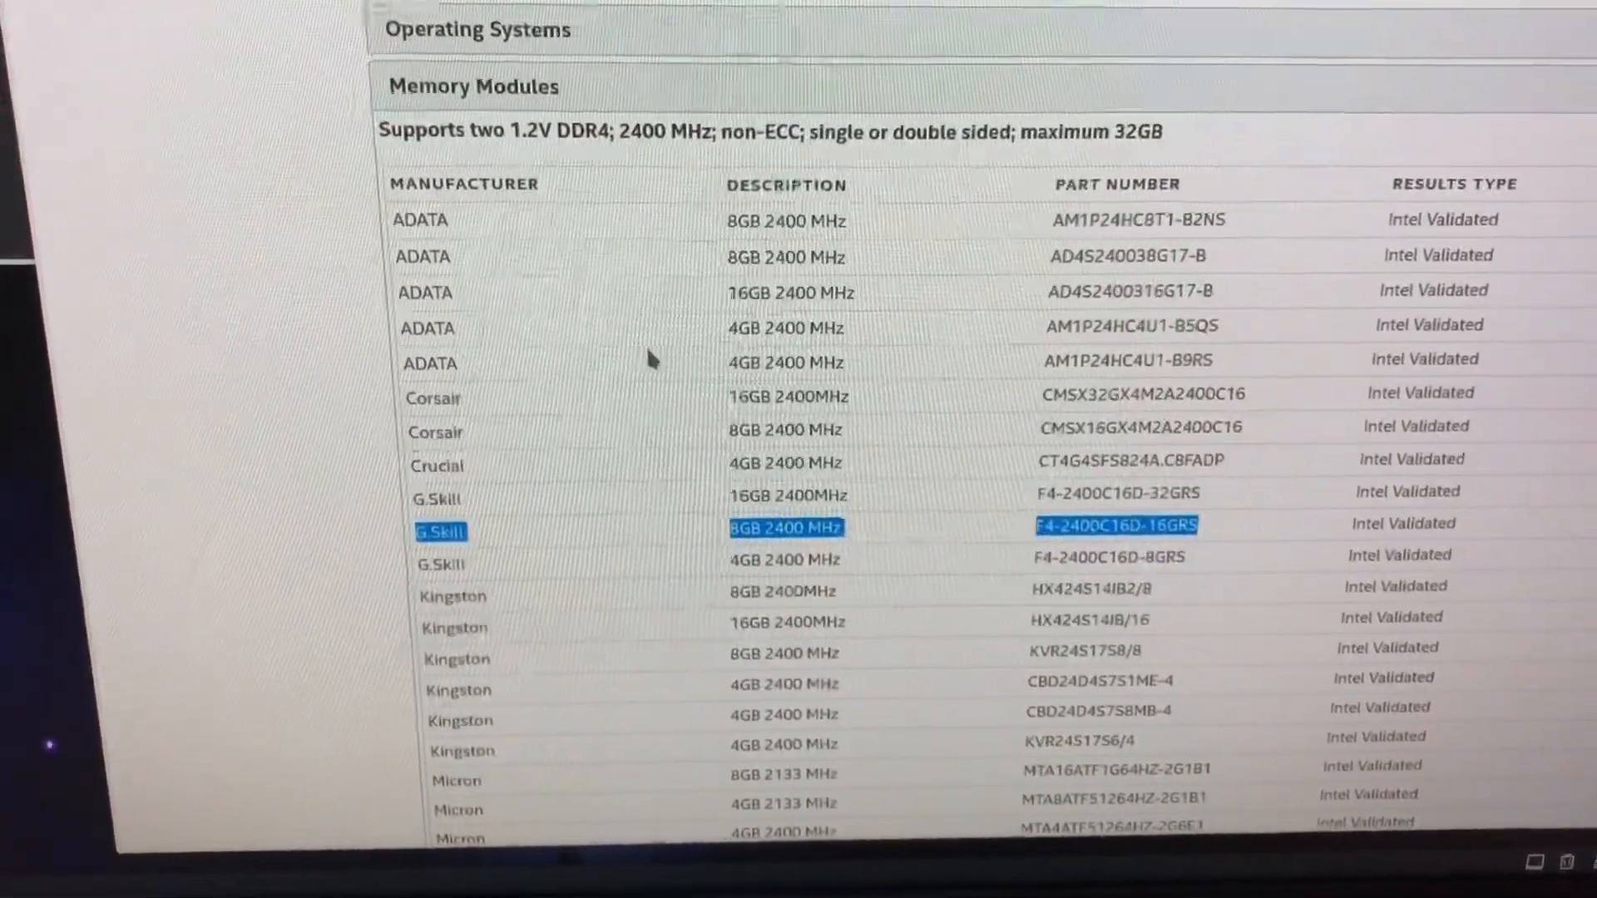
scroll("down", 3)
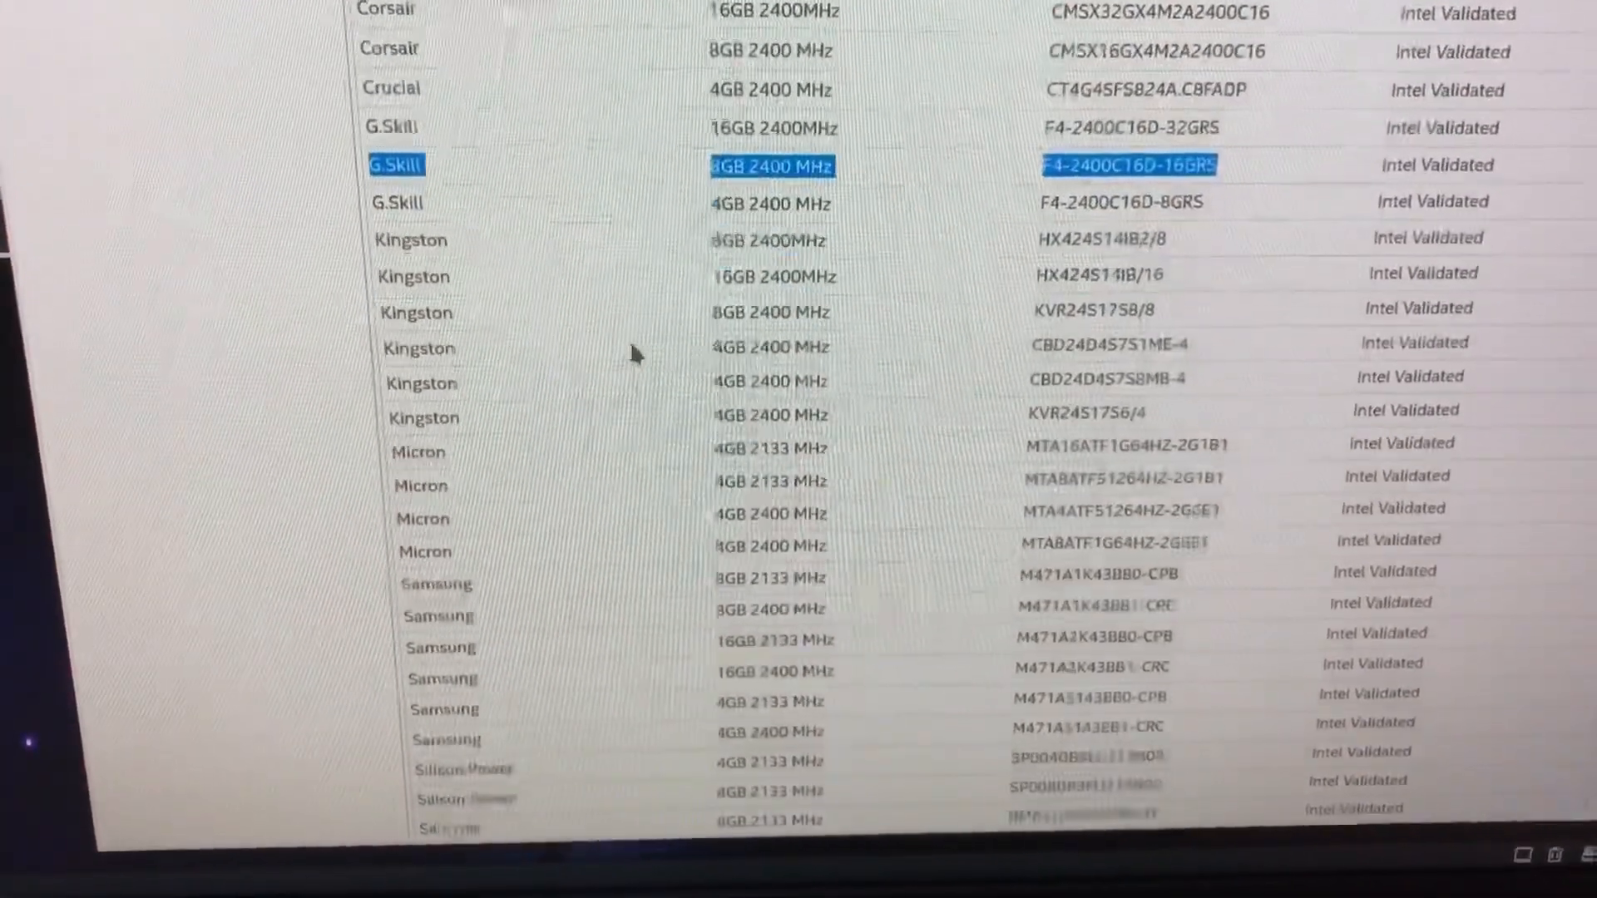
scroll("down", 3)
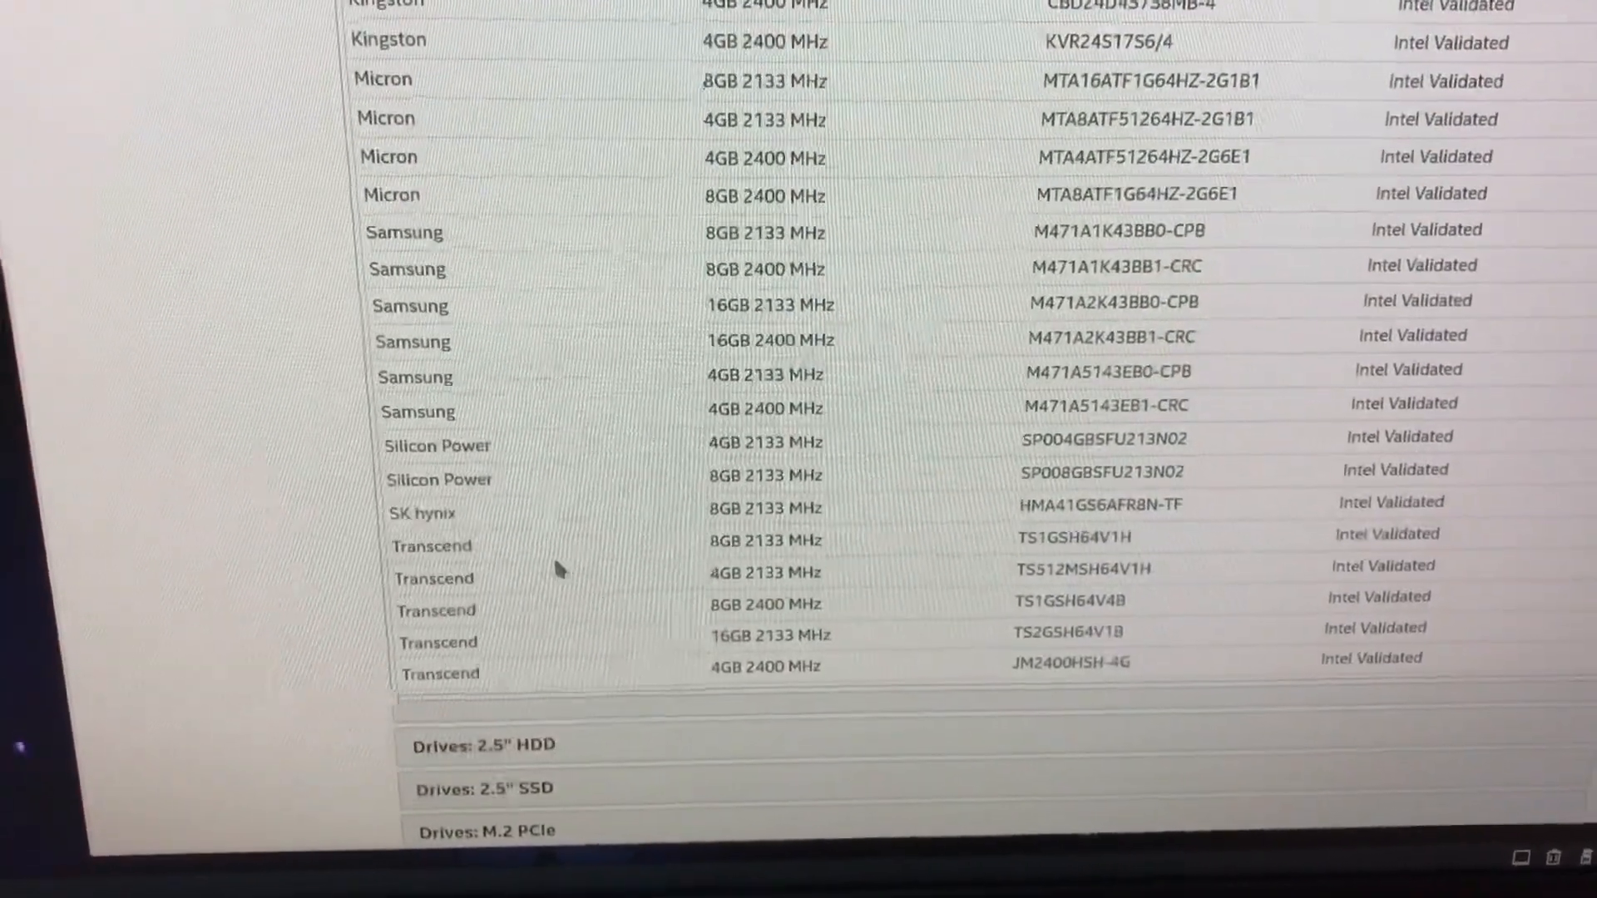
scroll("down", 3)
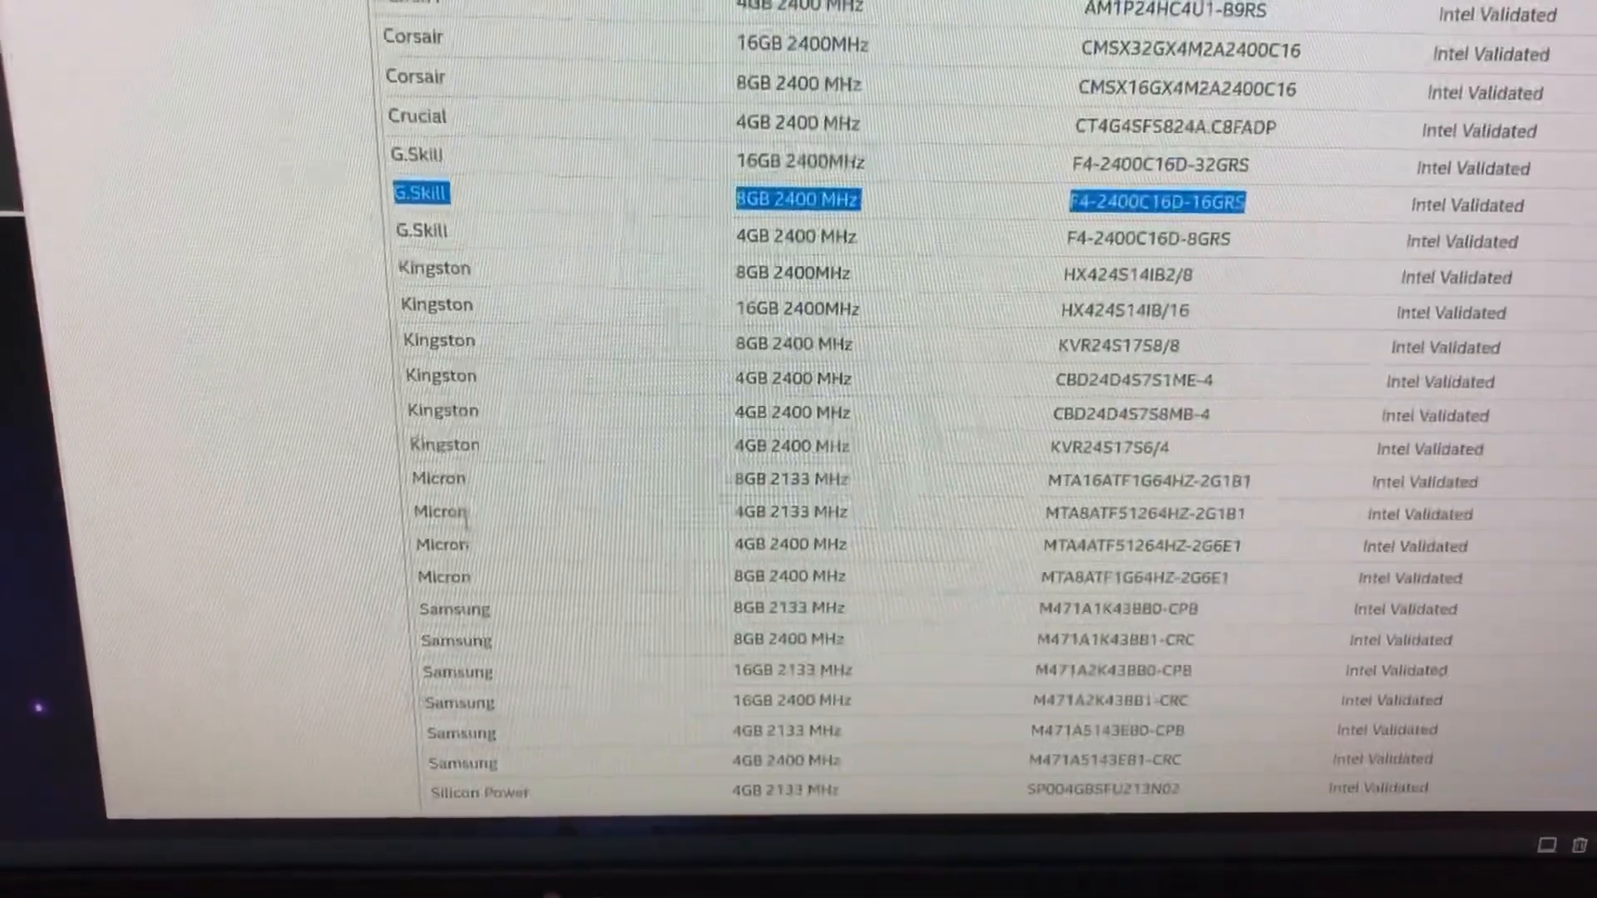
scroll("up", 3)
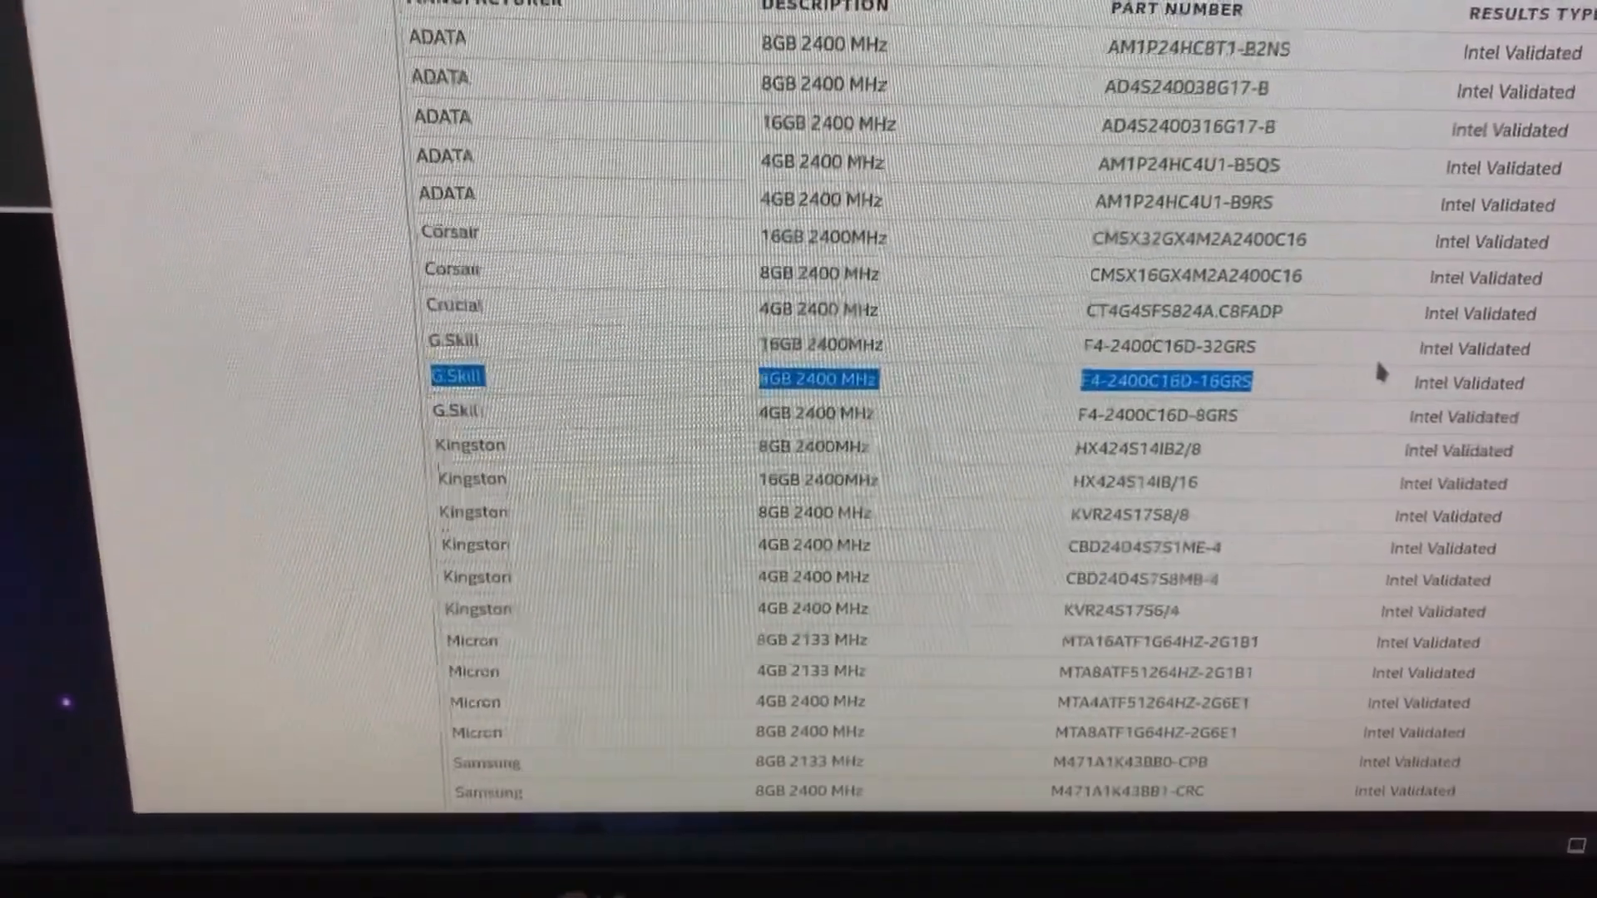
scroll("up", 3)
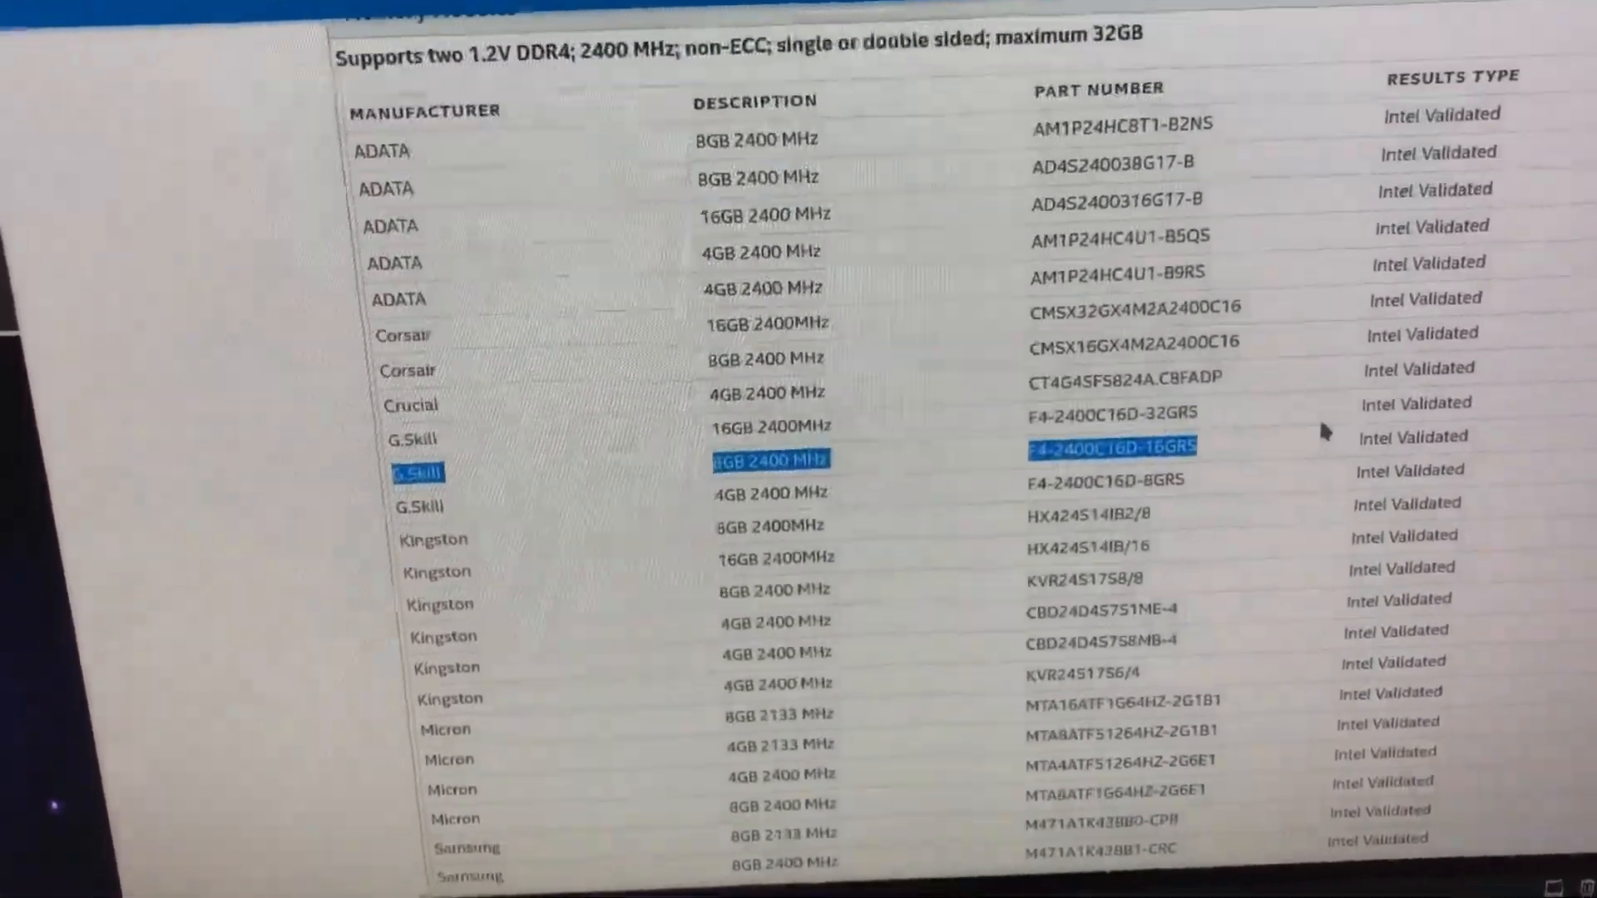